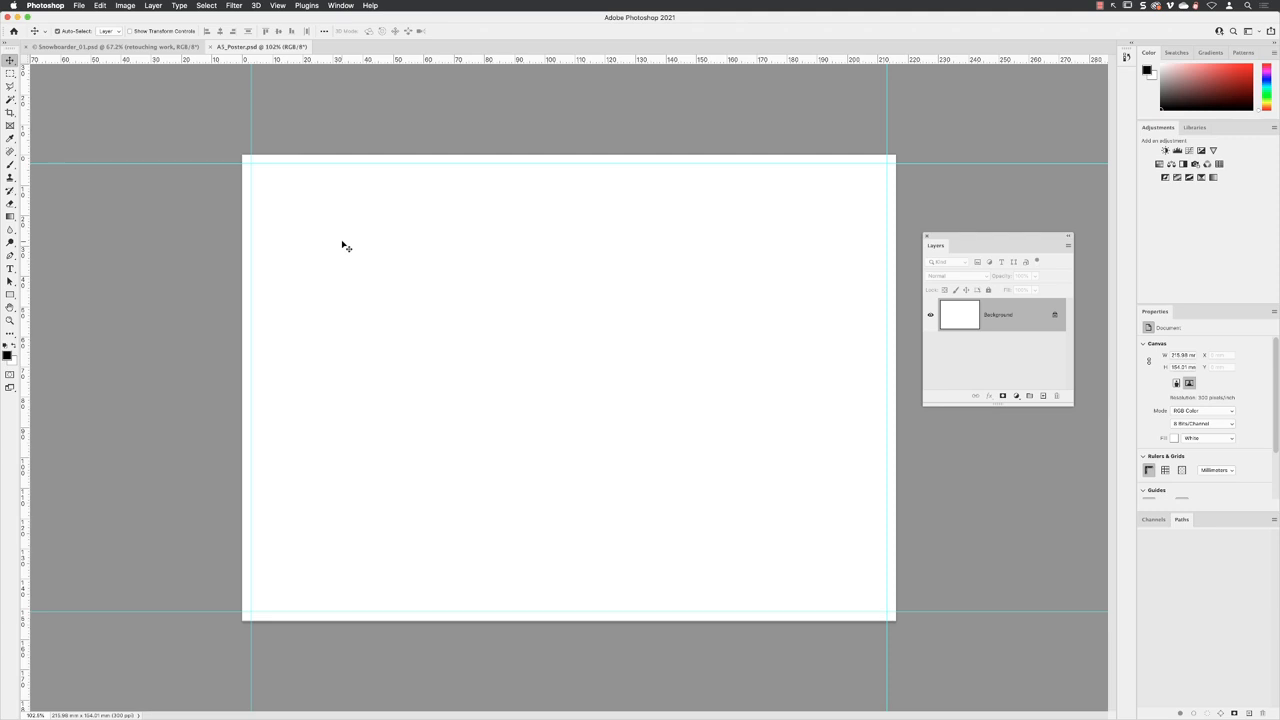
# - Open the File menu to reach the Place Embedded command
pyautogui.click(78, 6)
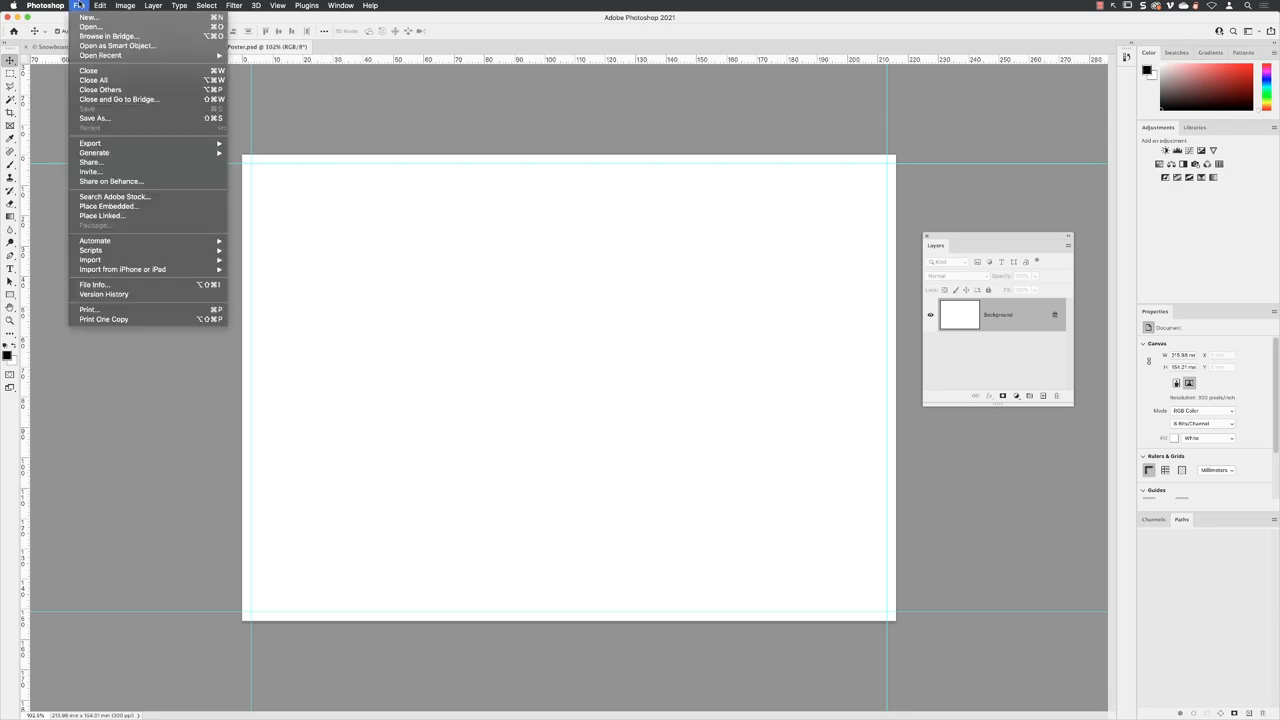
pyautogui.moveTo(108, 206)
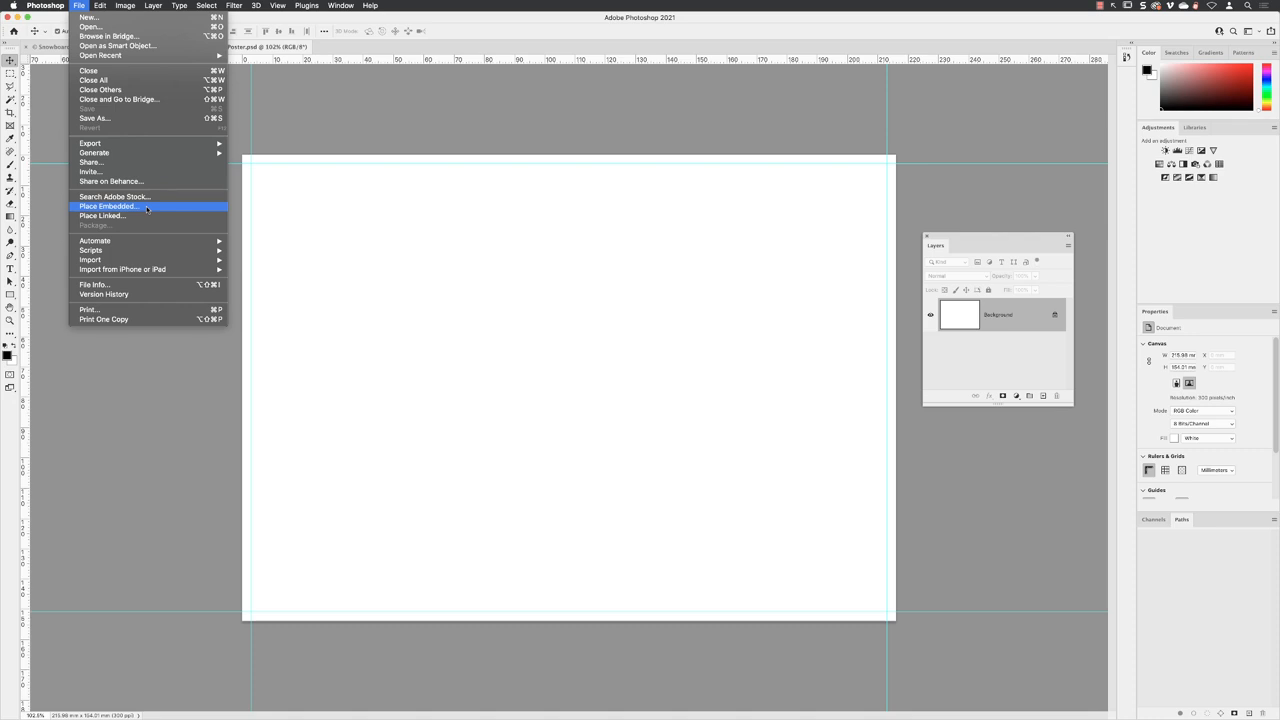
# - Choose Place Embedded and pick Winter.jpg in the file dialog
pyautogui.click(108, 206)
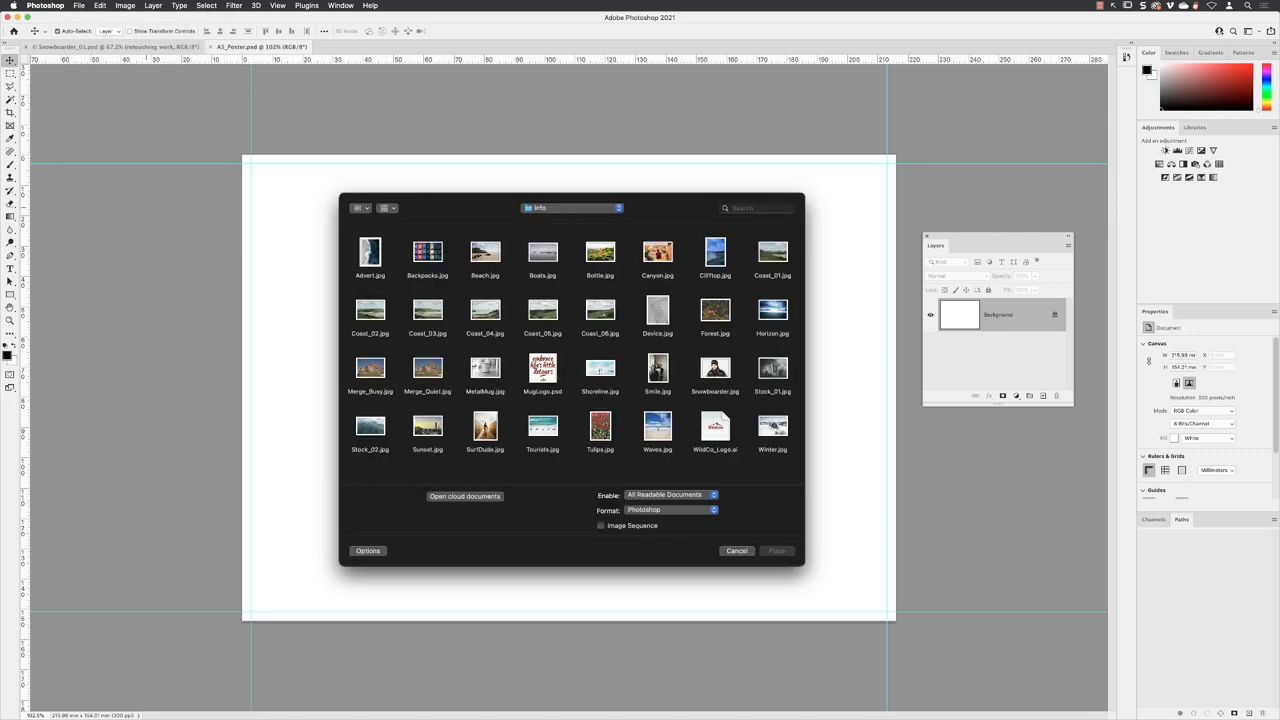
pyautogui.click(772, 424)
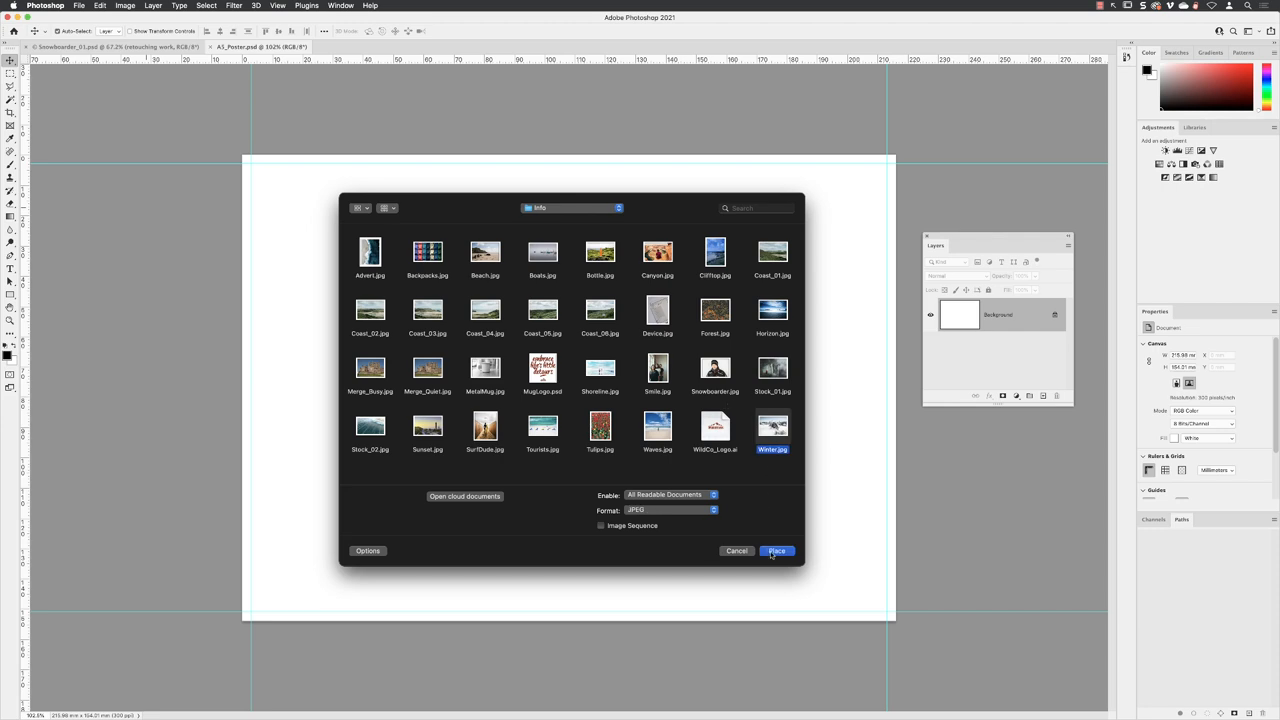
# - Place Winter.jpg into the document as a new embedded smart-object layer
pyautogui.click(776, 552)
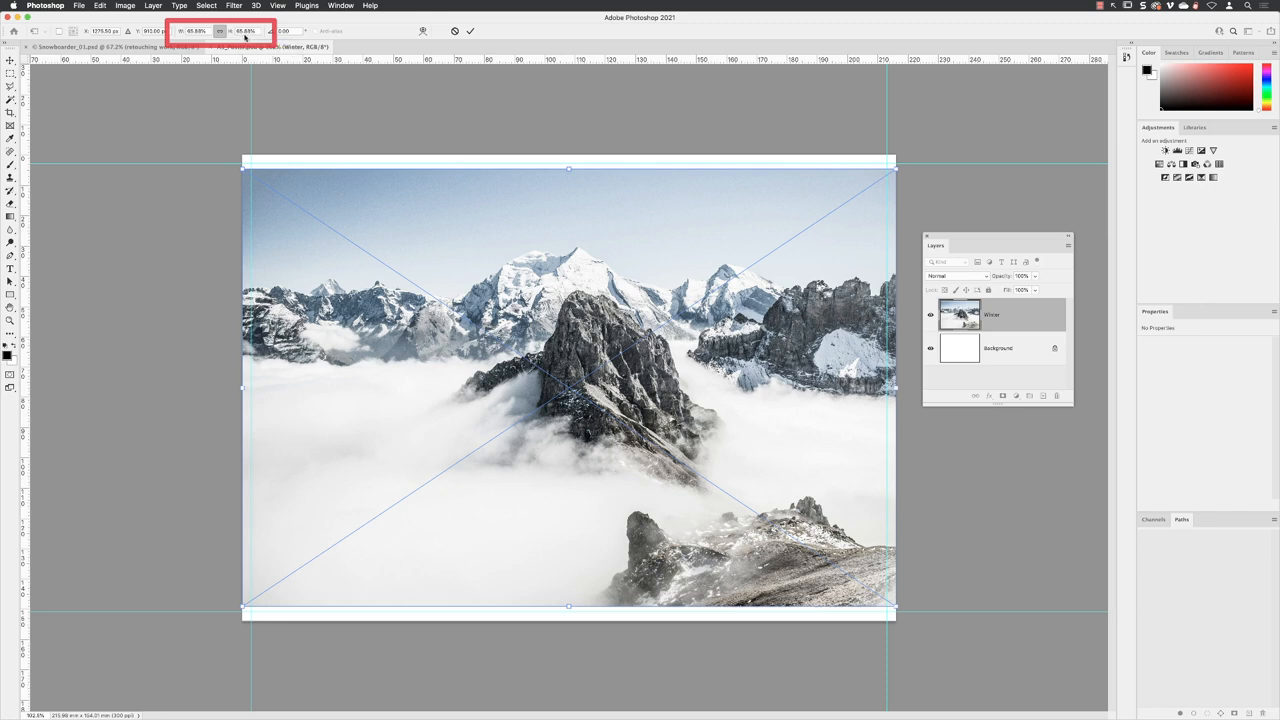
# - Scale the mountain photo up to cover the whole canvas and commit the placement
pyautogui.click(244, 32)
pyautogui.write('72.68')
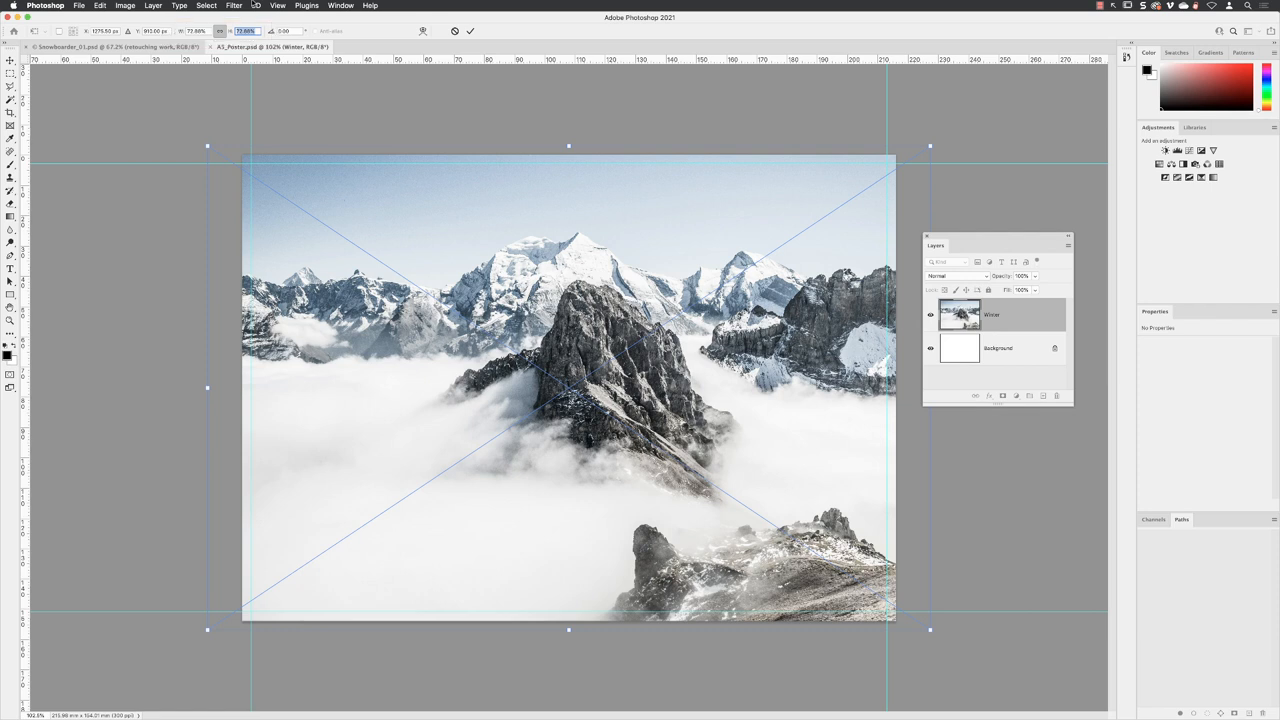
pyautogui.moveTo(492, 16)
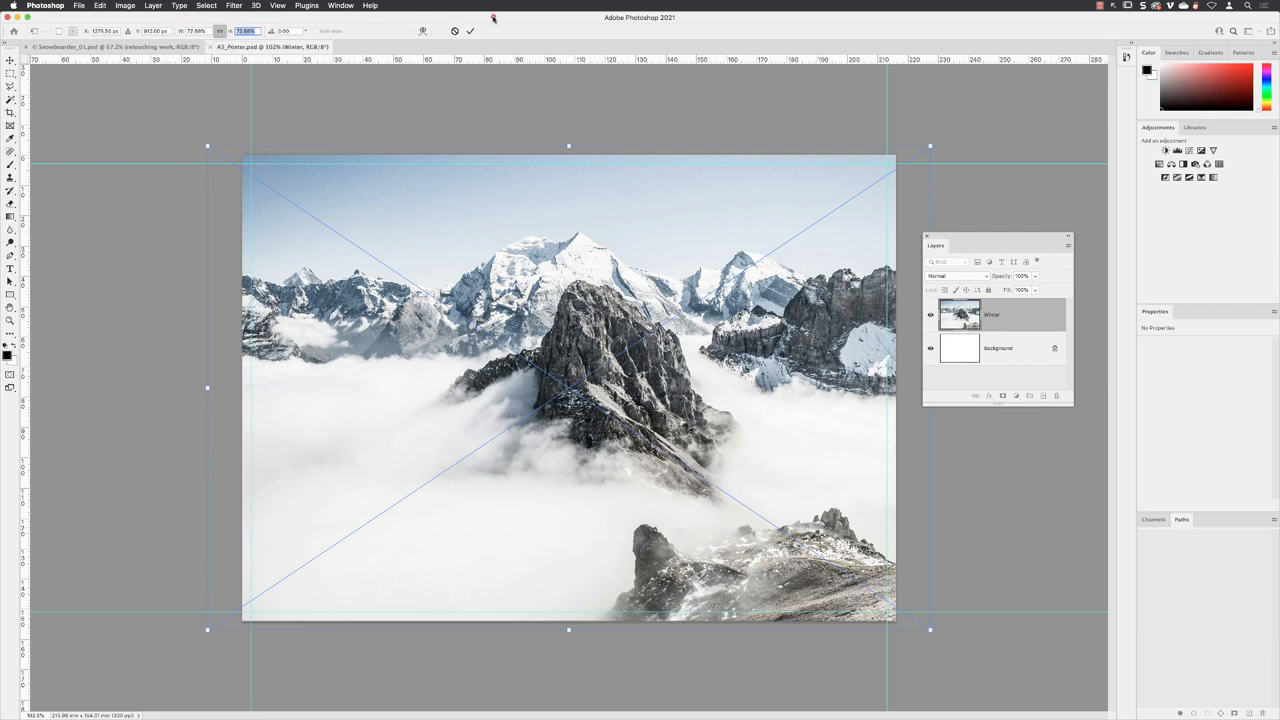
pyautogui.click(470, 30)
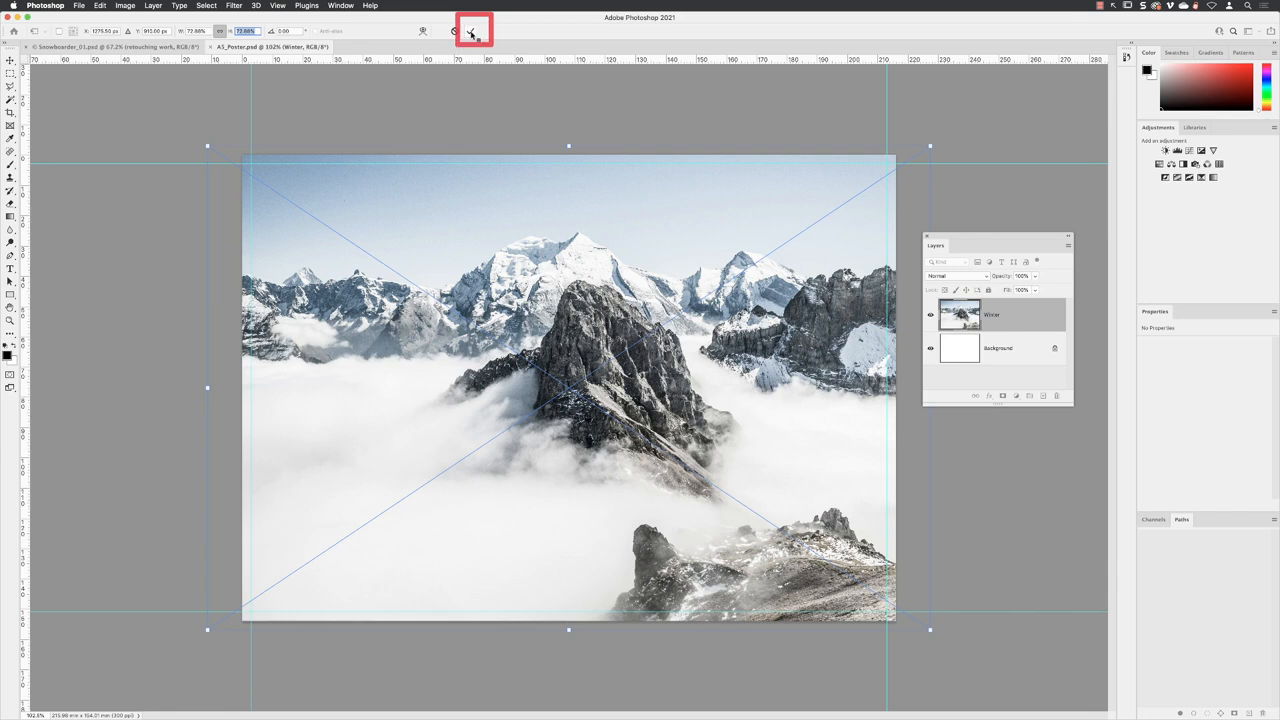